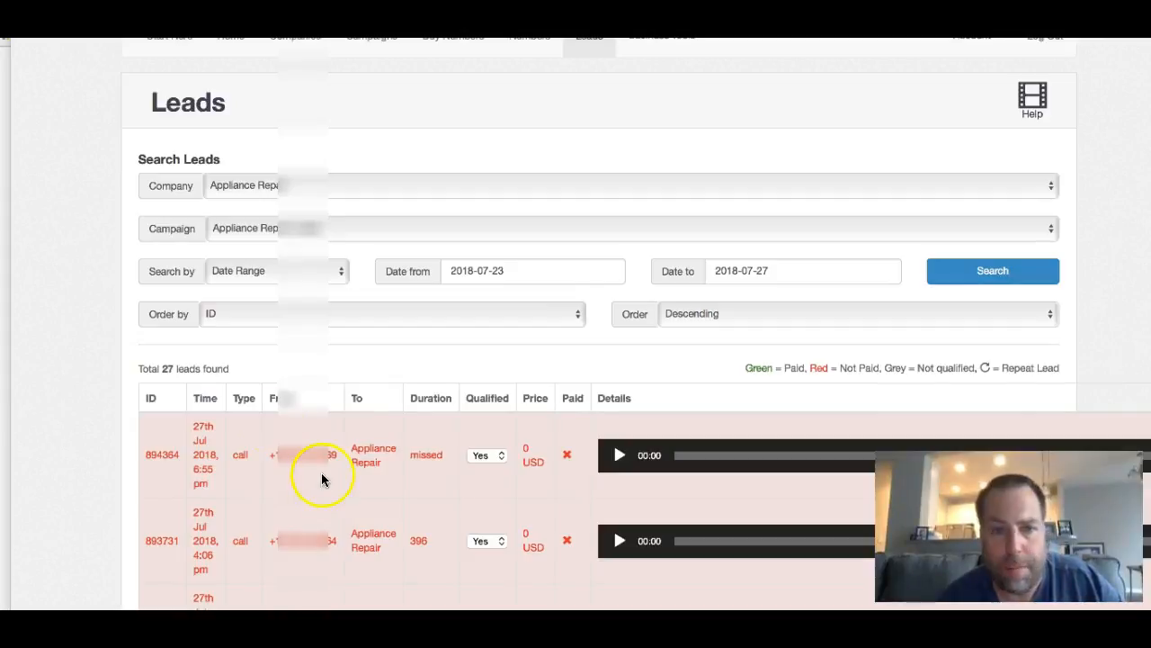
mouse_move(263, 196)
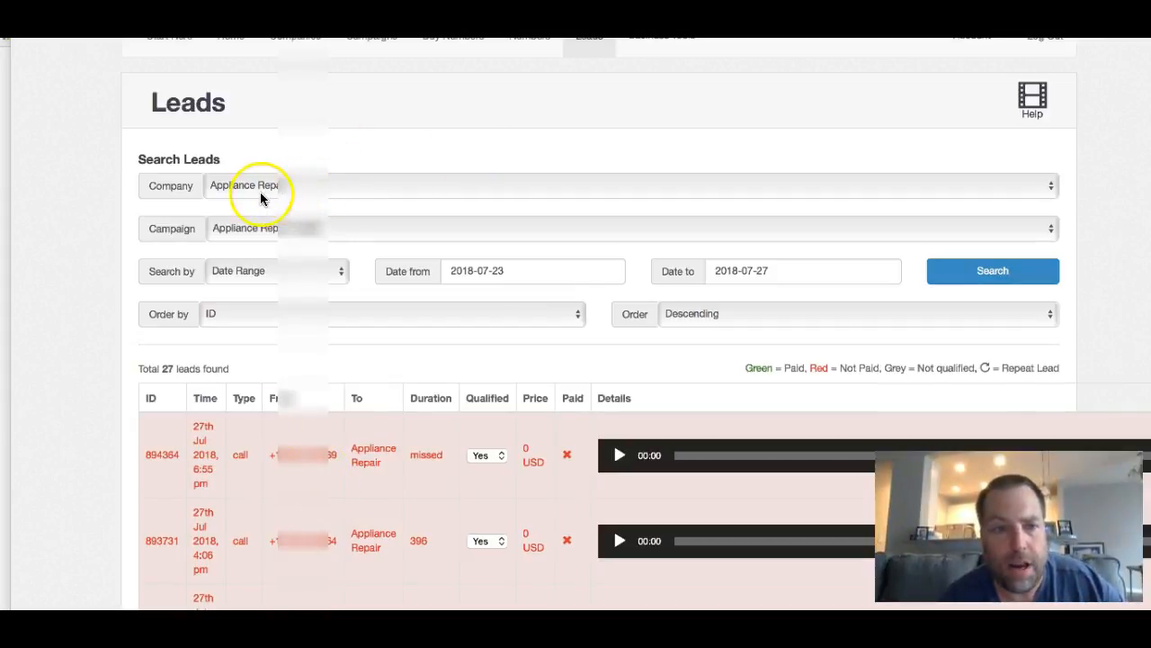
mouse_move(252, 241)
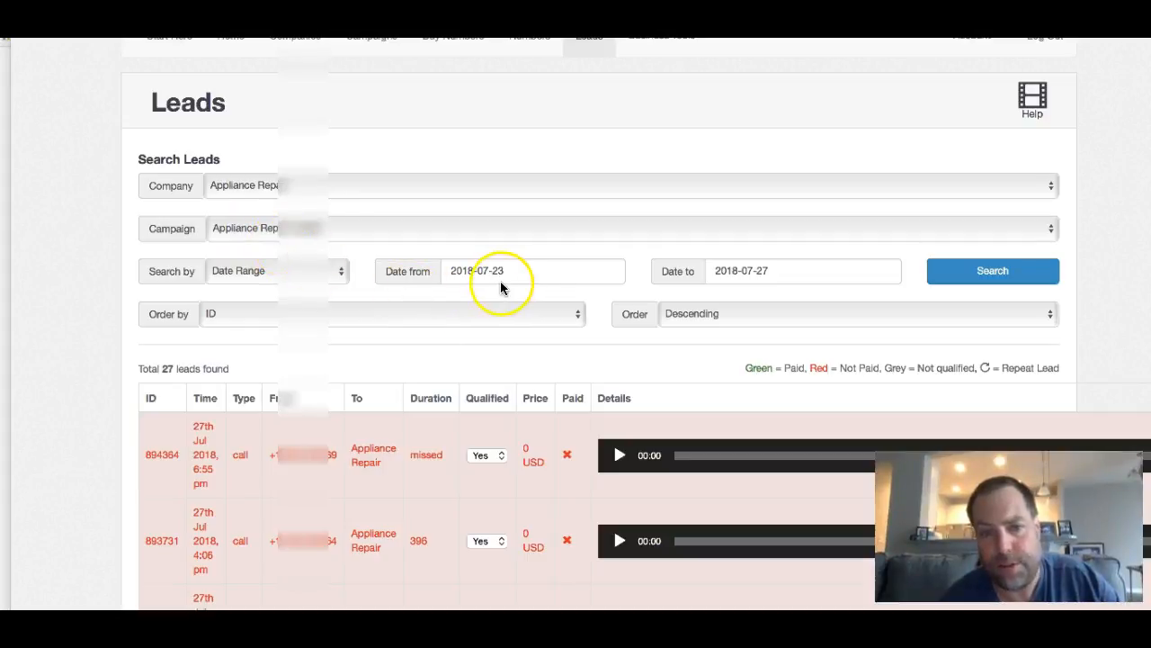
mouse_move(763, 281)
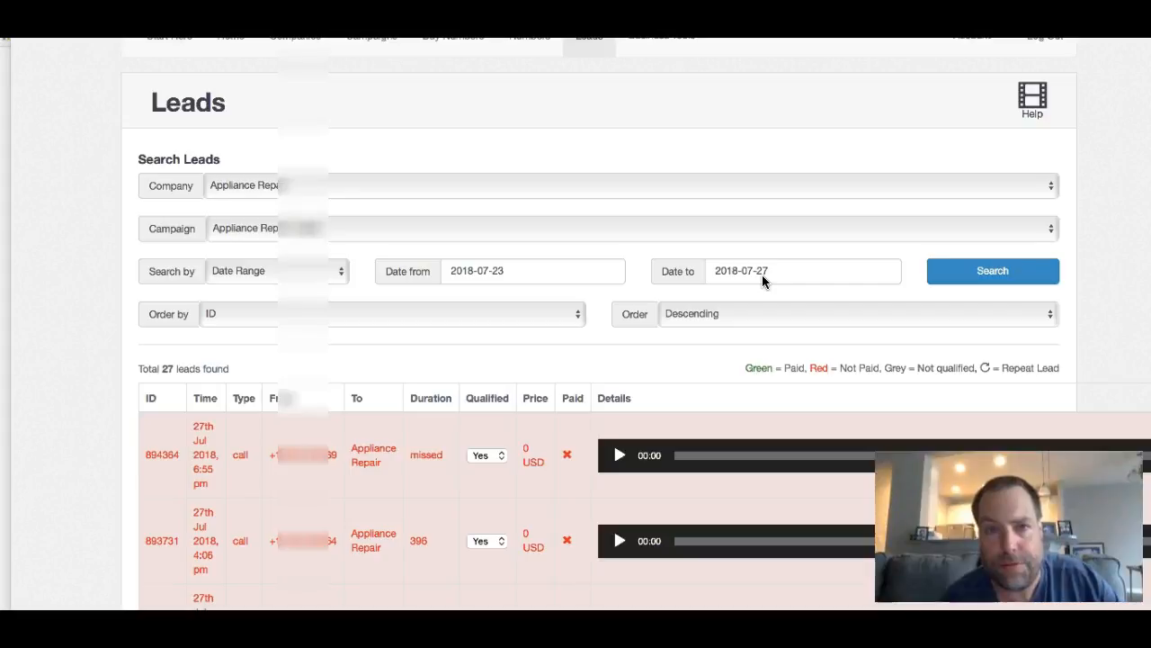
mouse_move(301, 314)
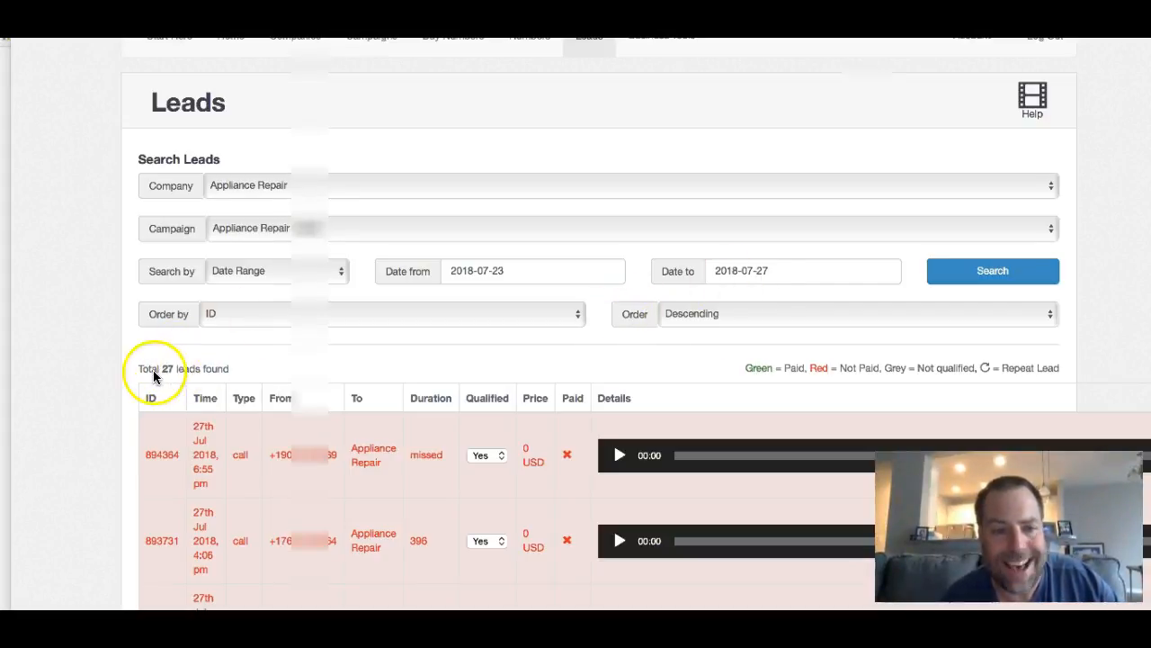
mouse_move(252, 392)
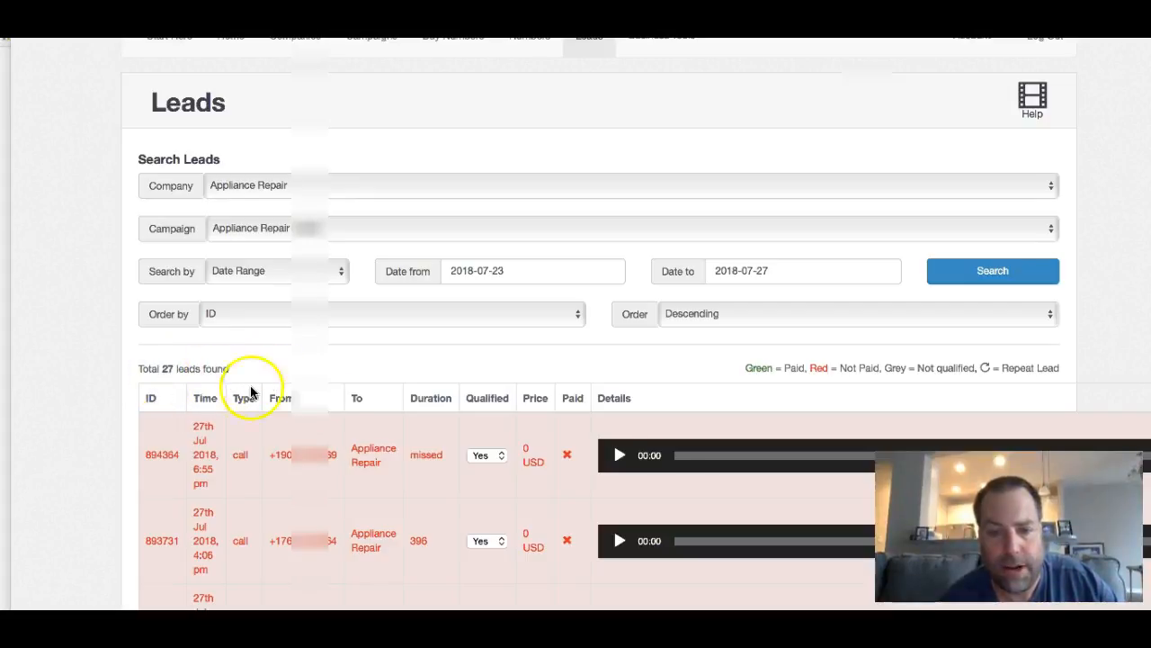
mouse_move(720, 483)
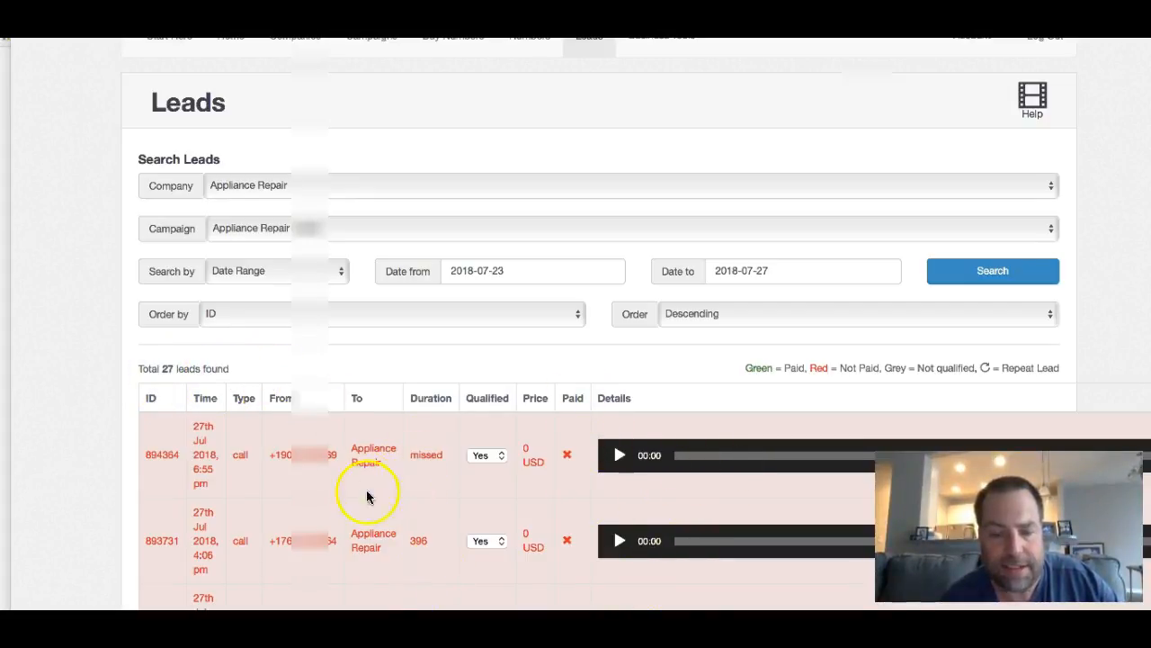
mouse_move(339, 429)
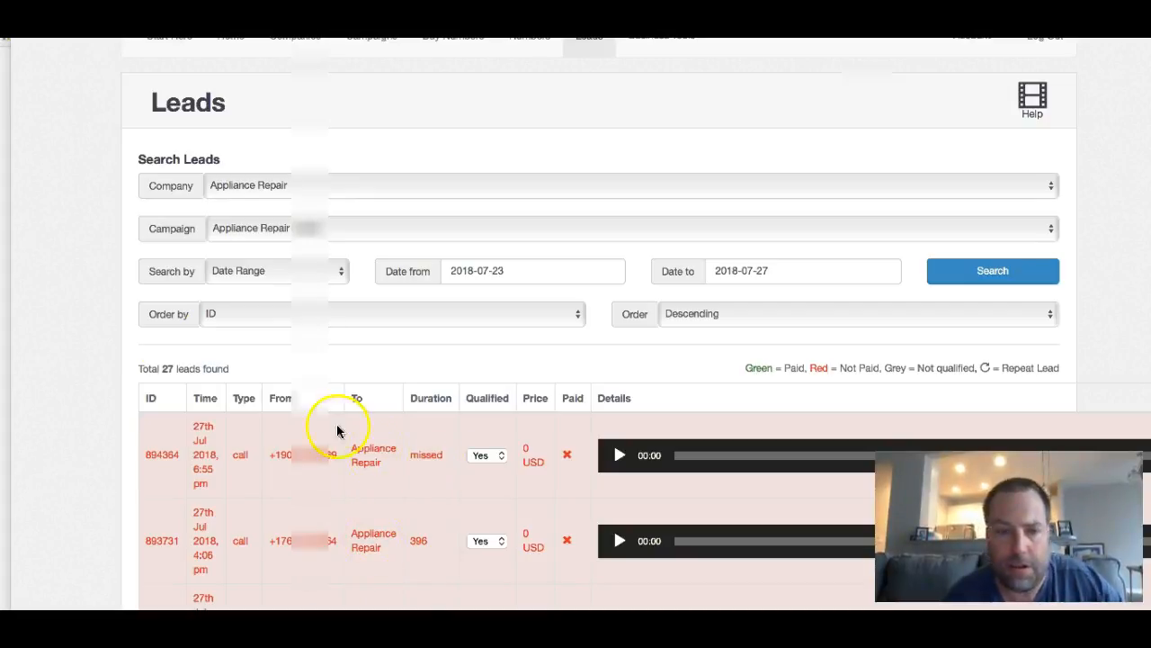
mouse_move(94, 340)
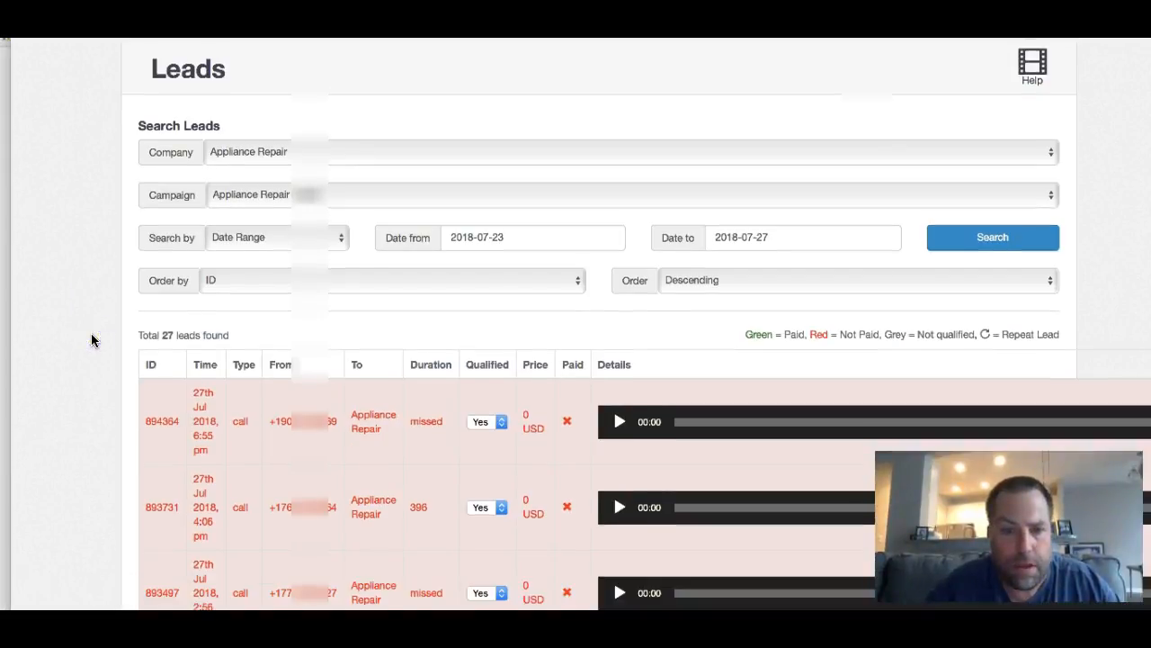
scroll(down, 3)
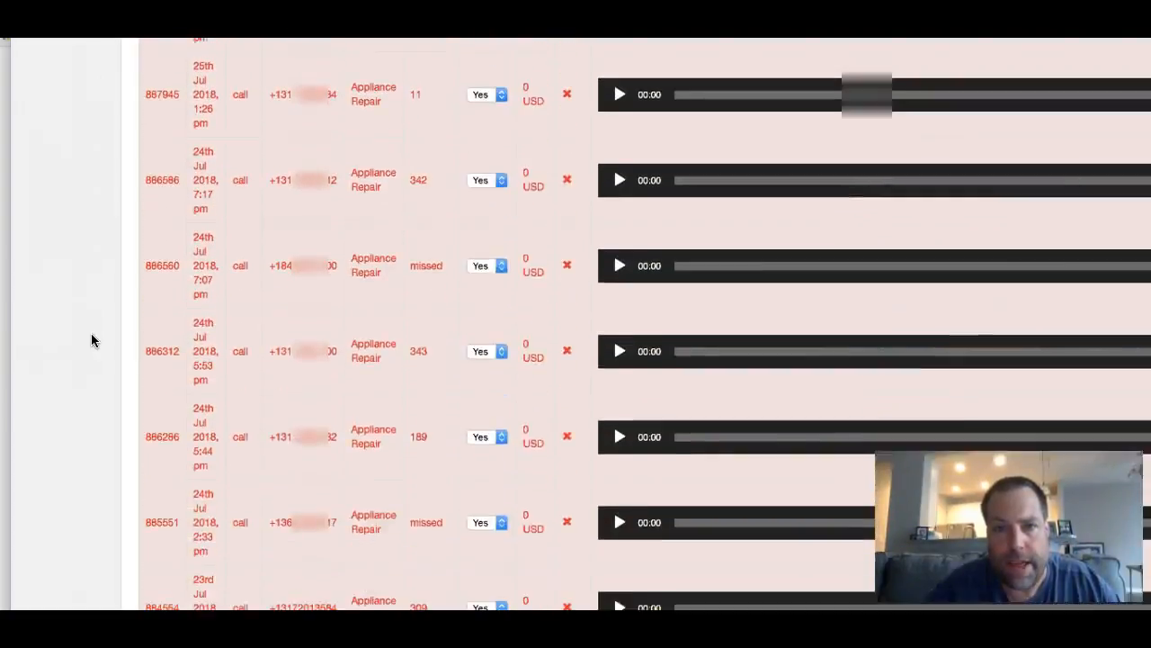